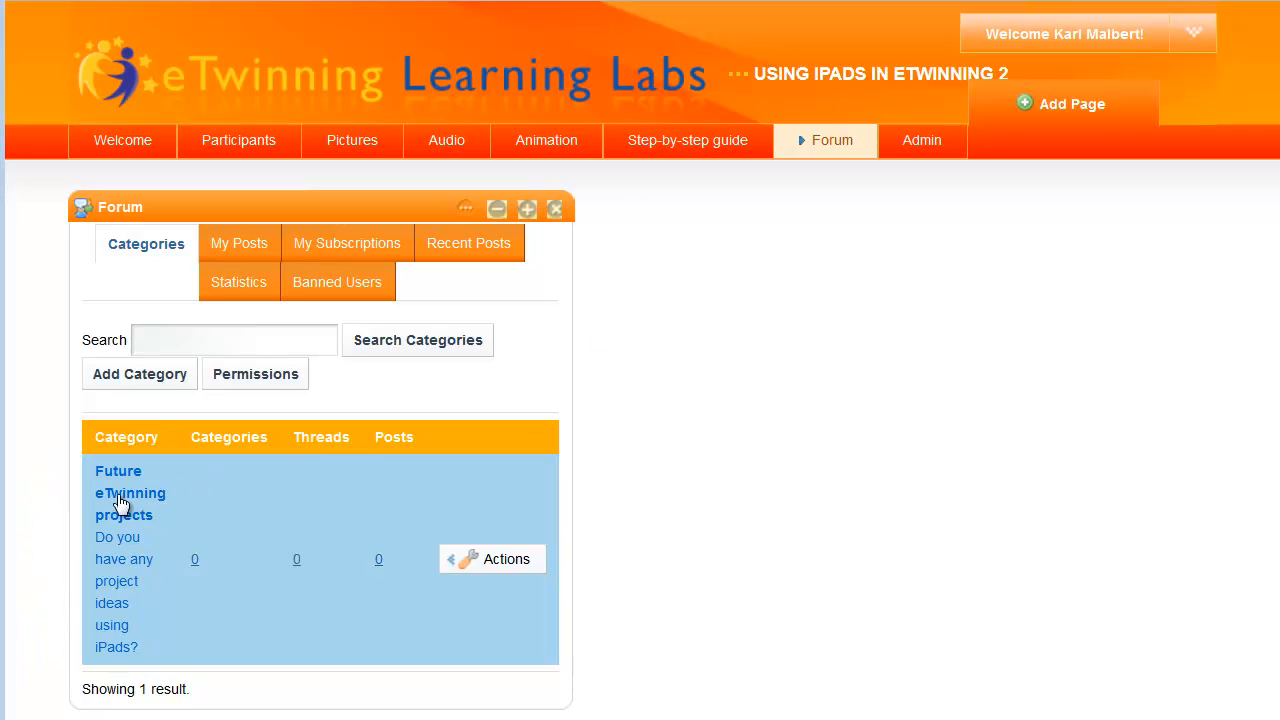
Open the 'Future eTwinning projects' forum category.
left_click(130, 493)
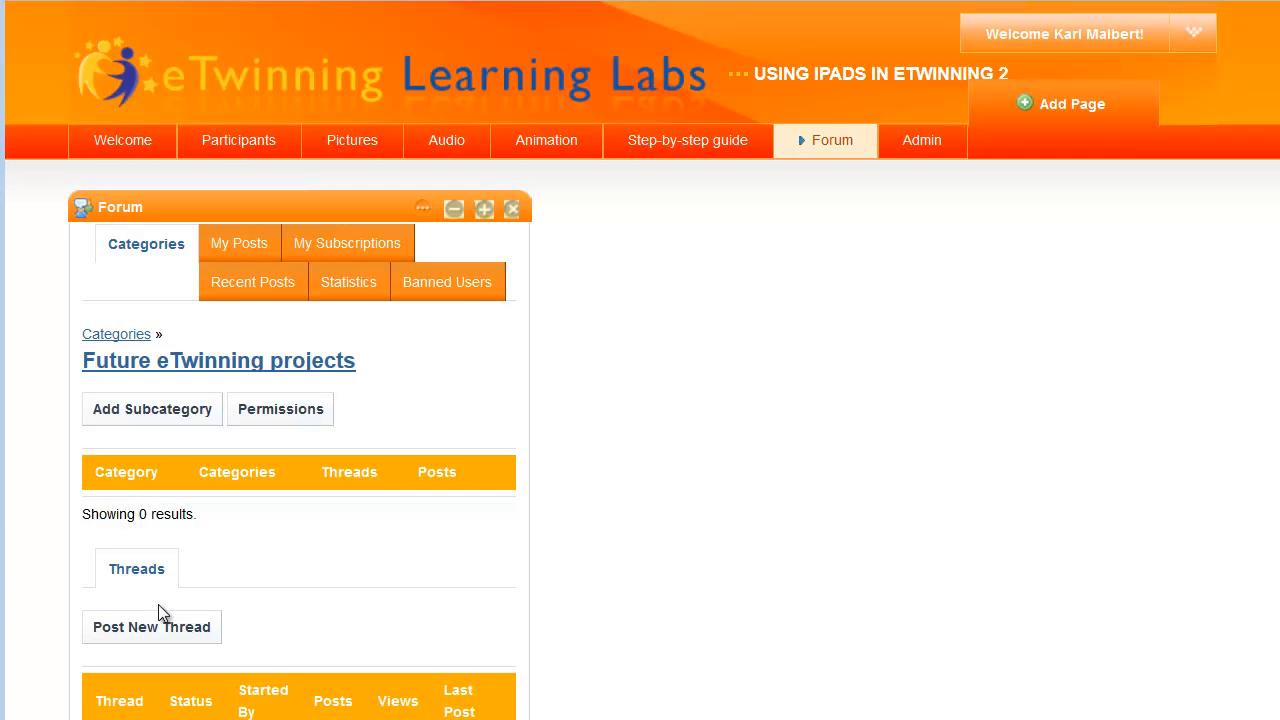
mouse_move(151, 627)
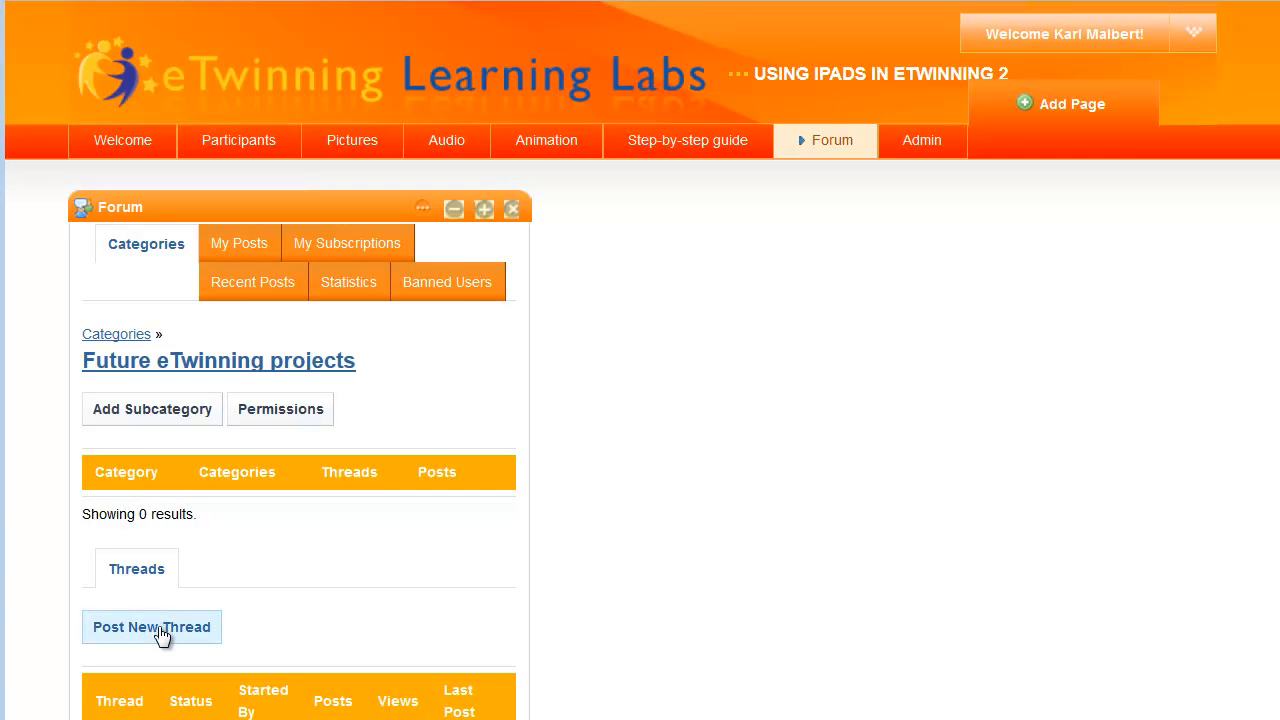
Post public thread 'Fairy tale project!' asking about a SoundCloud fairy tale project.
left_click(151, 627)
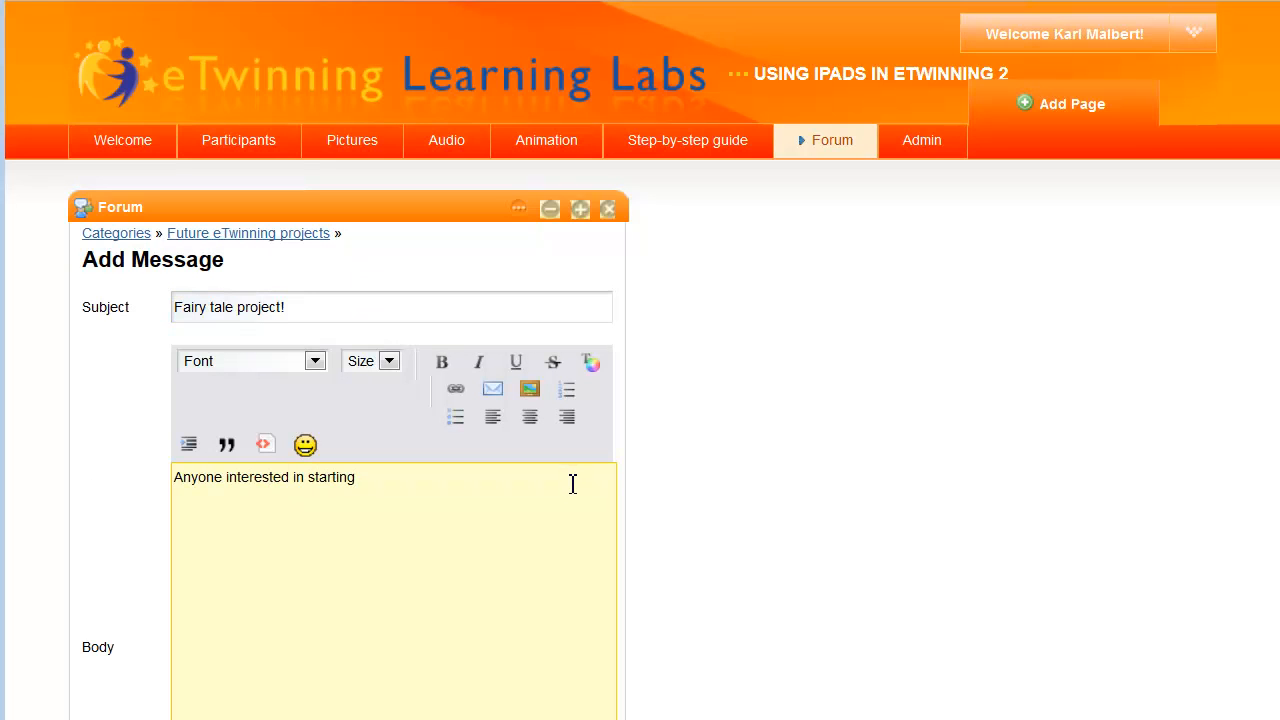
type("a fairy tale project using SoundCloud?")
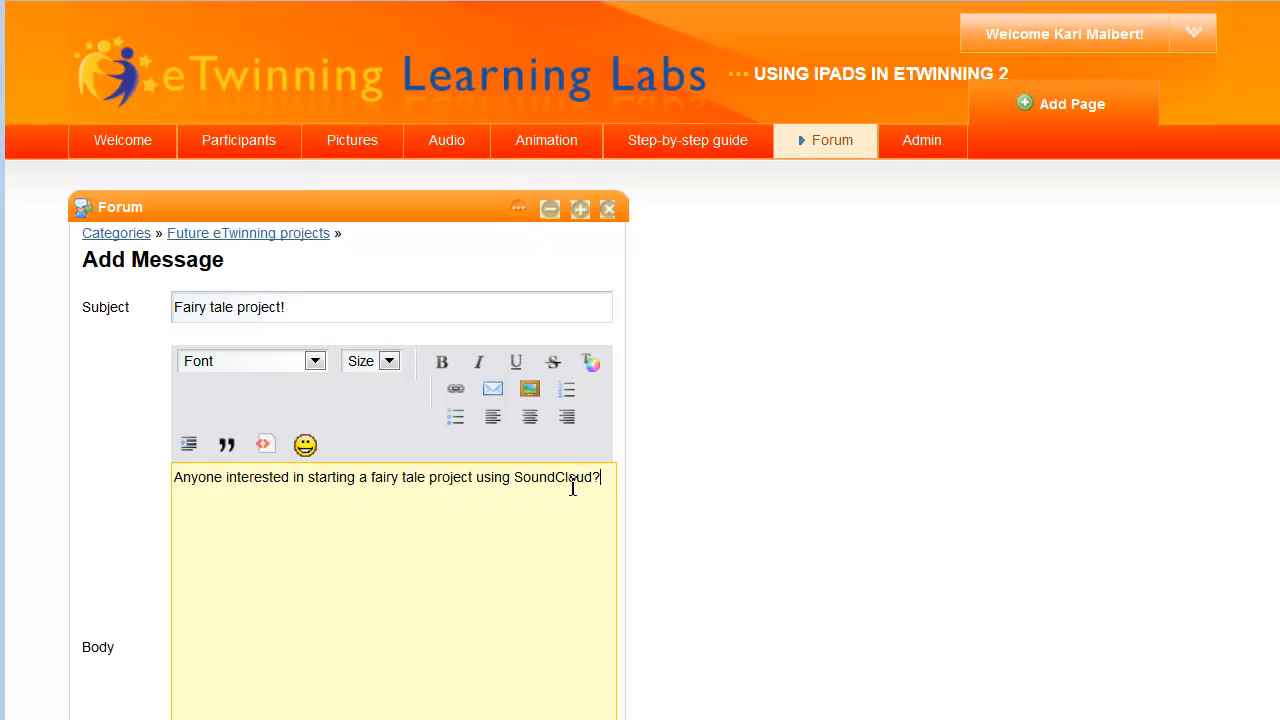
scroll("down", 3)
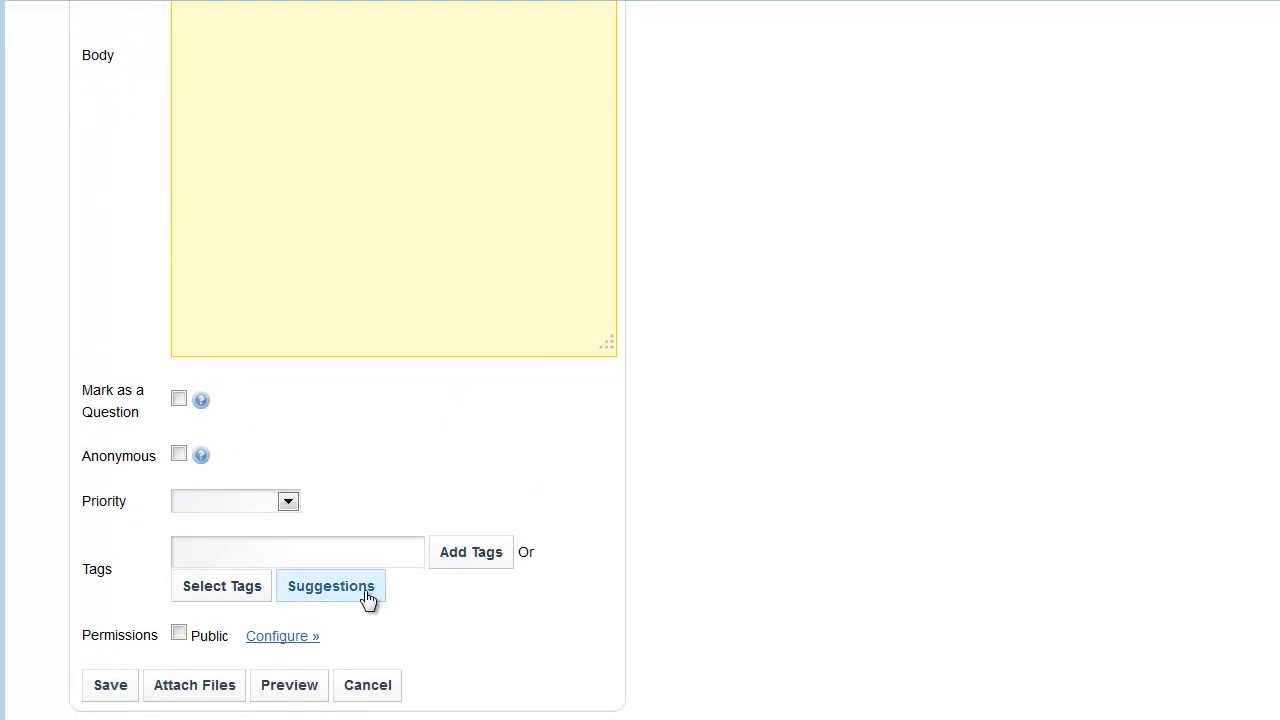
left_click(178, 633)
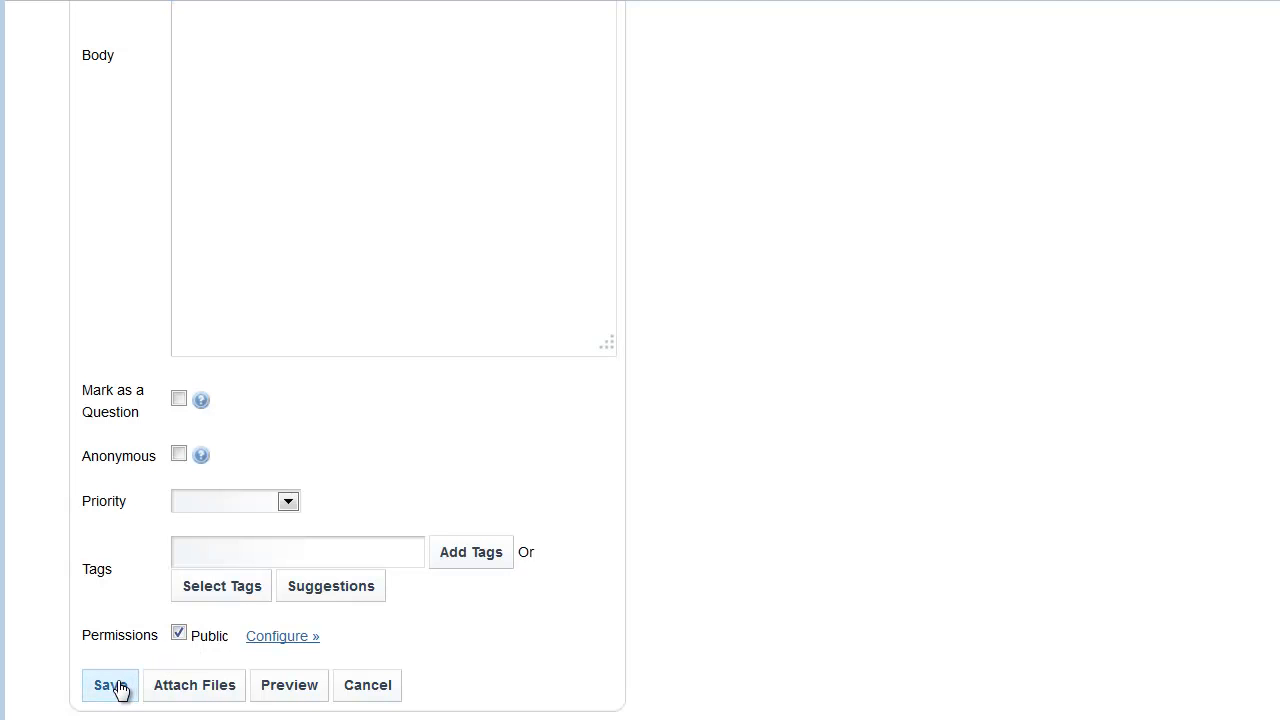
left_click(110, 685)
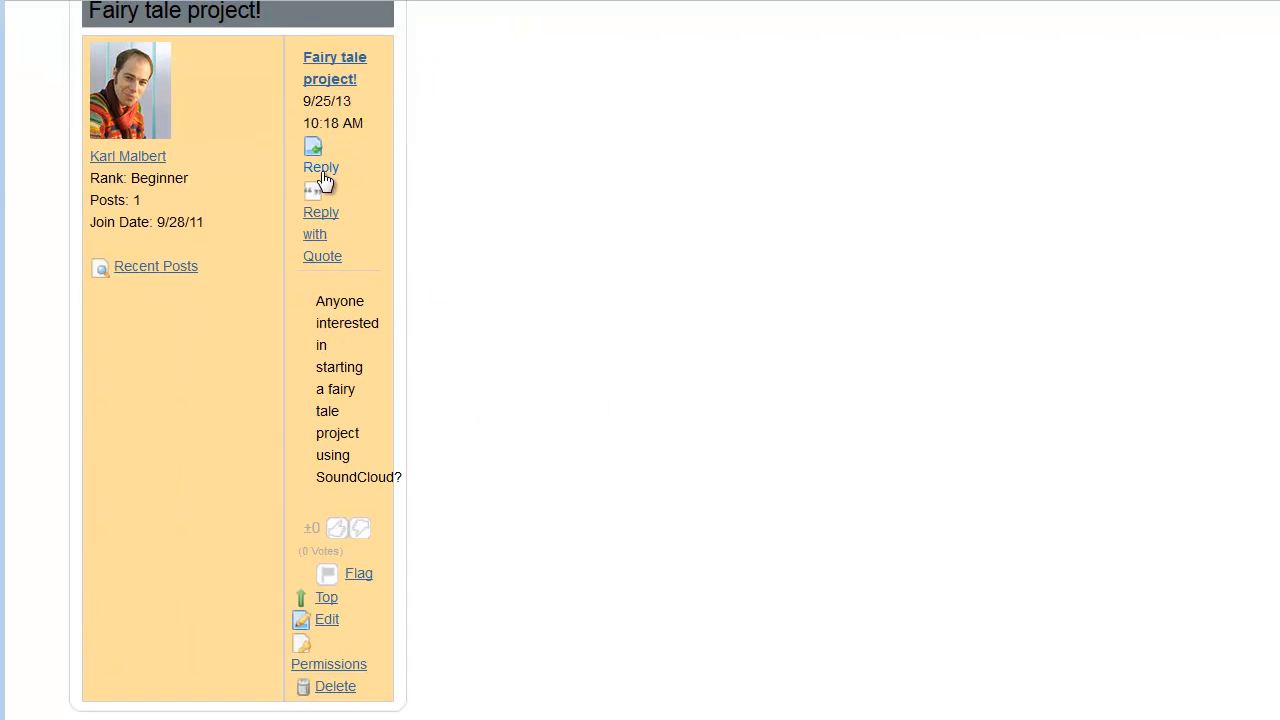
Reply 'YES!!!' to the Fairy tale project! post.
left_click(321, 167)
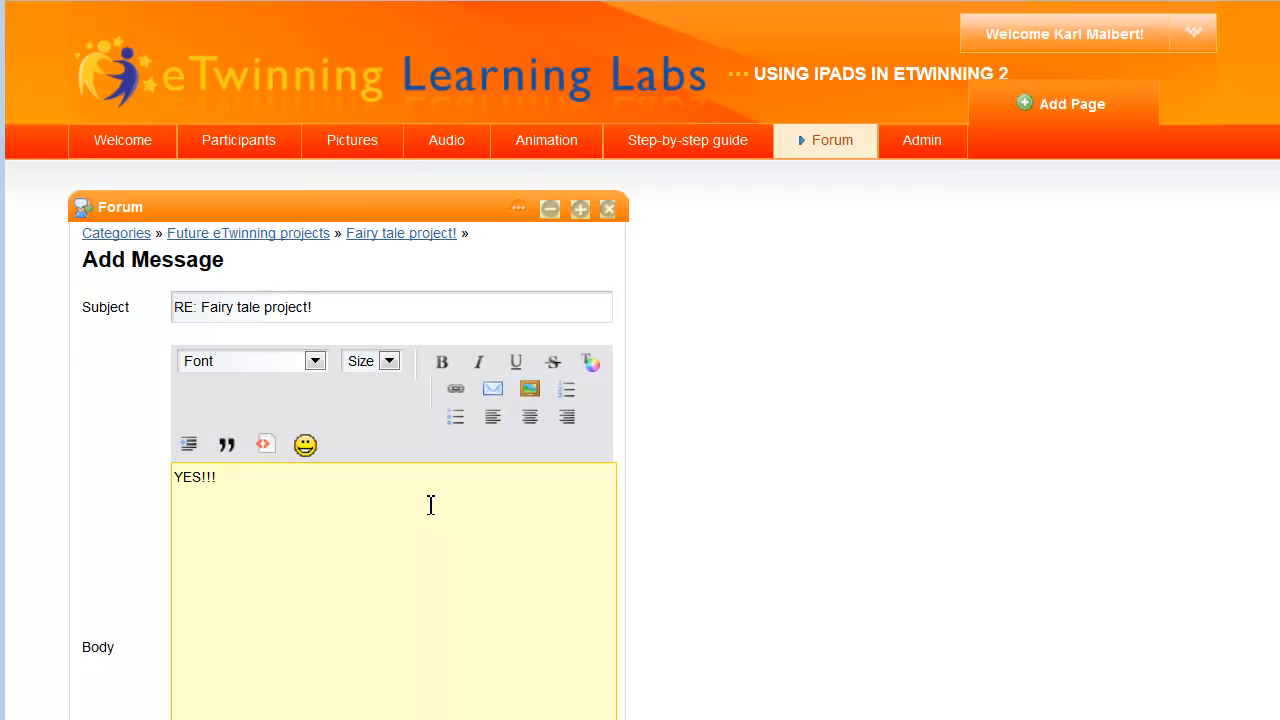
scroll("down", 3)
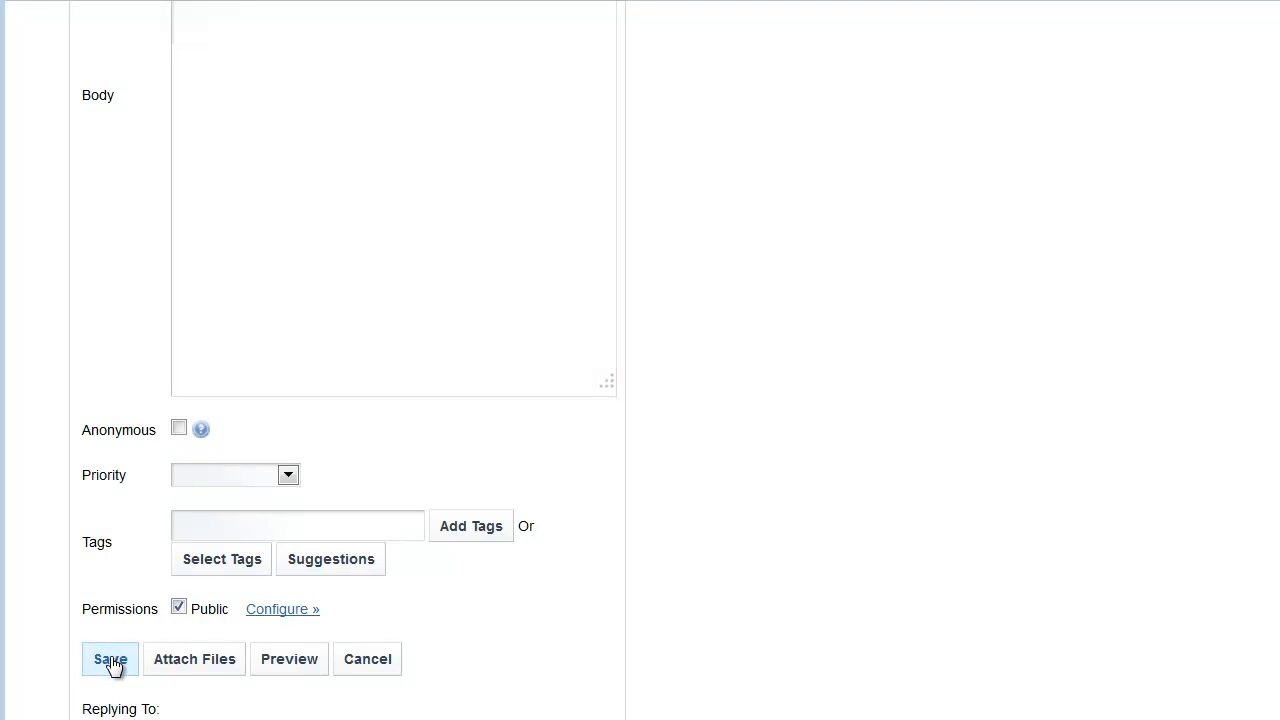
left_click(110, 659)
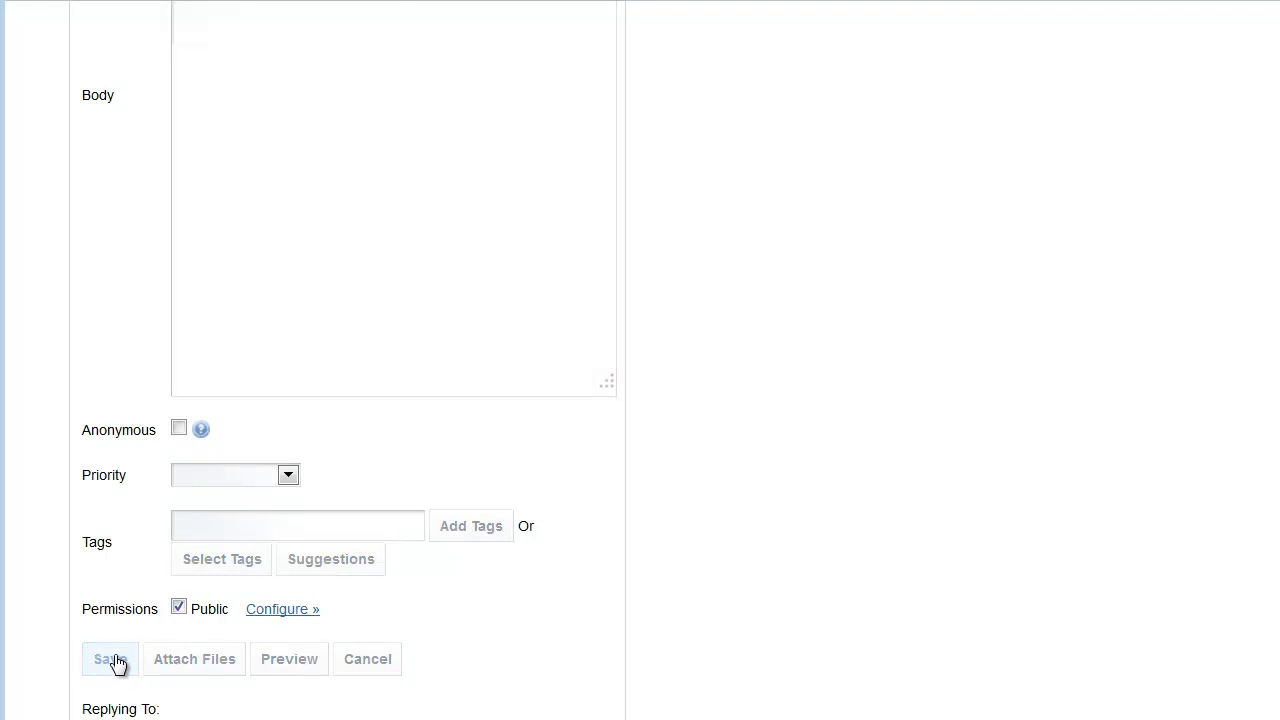
left_click(110, 659)
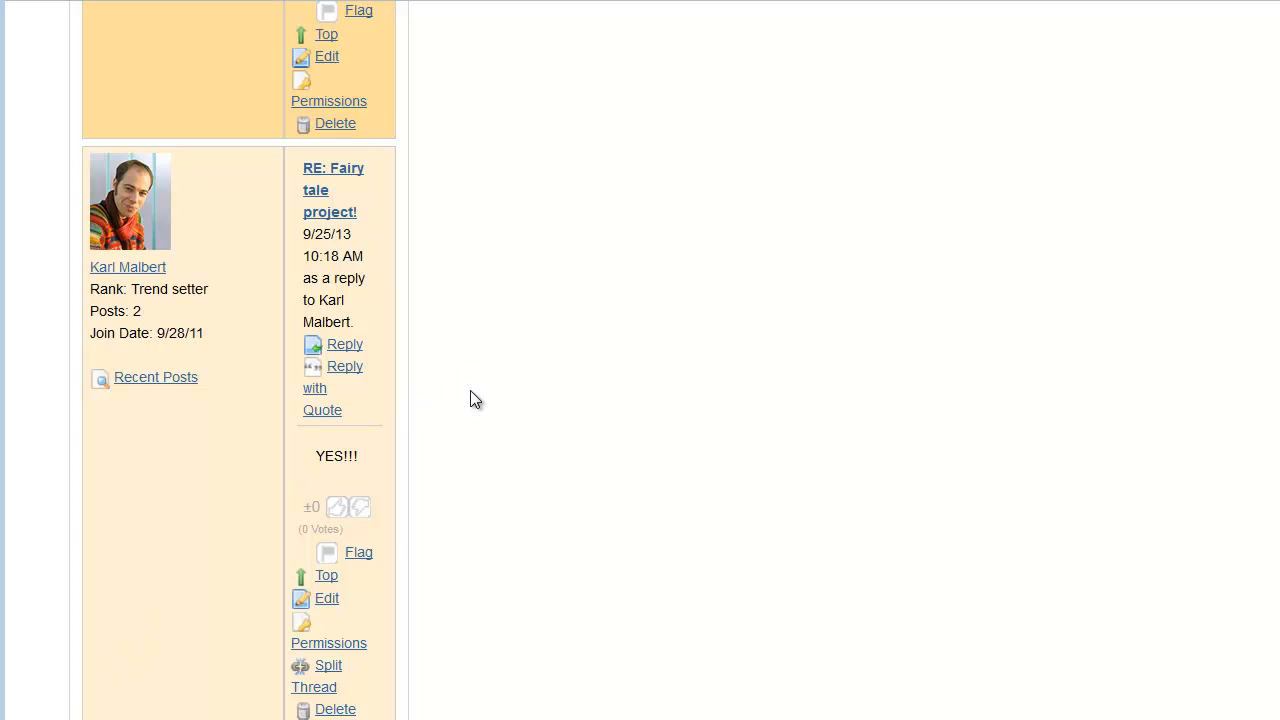
Return to the forum Categories list.
scroll("up", 3)
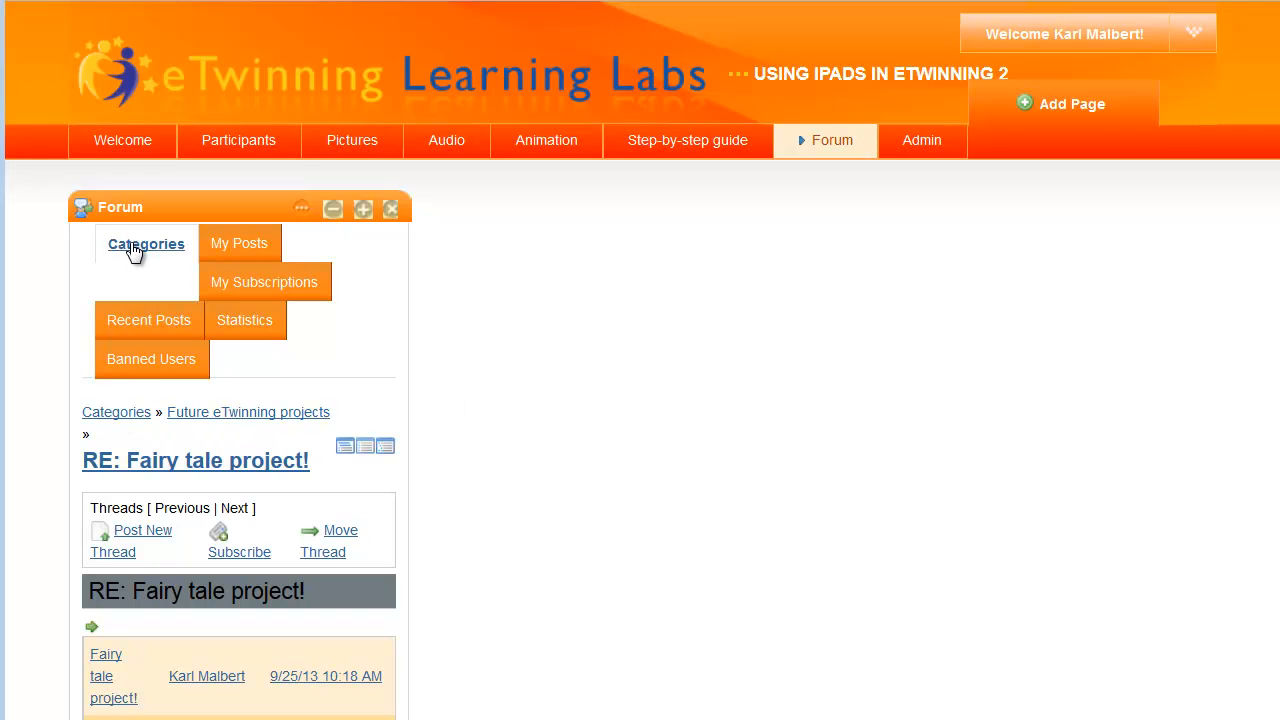
left_click(146, 244)
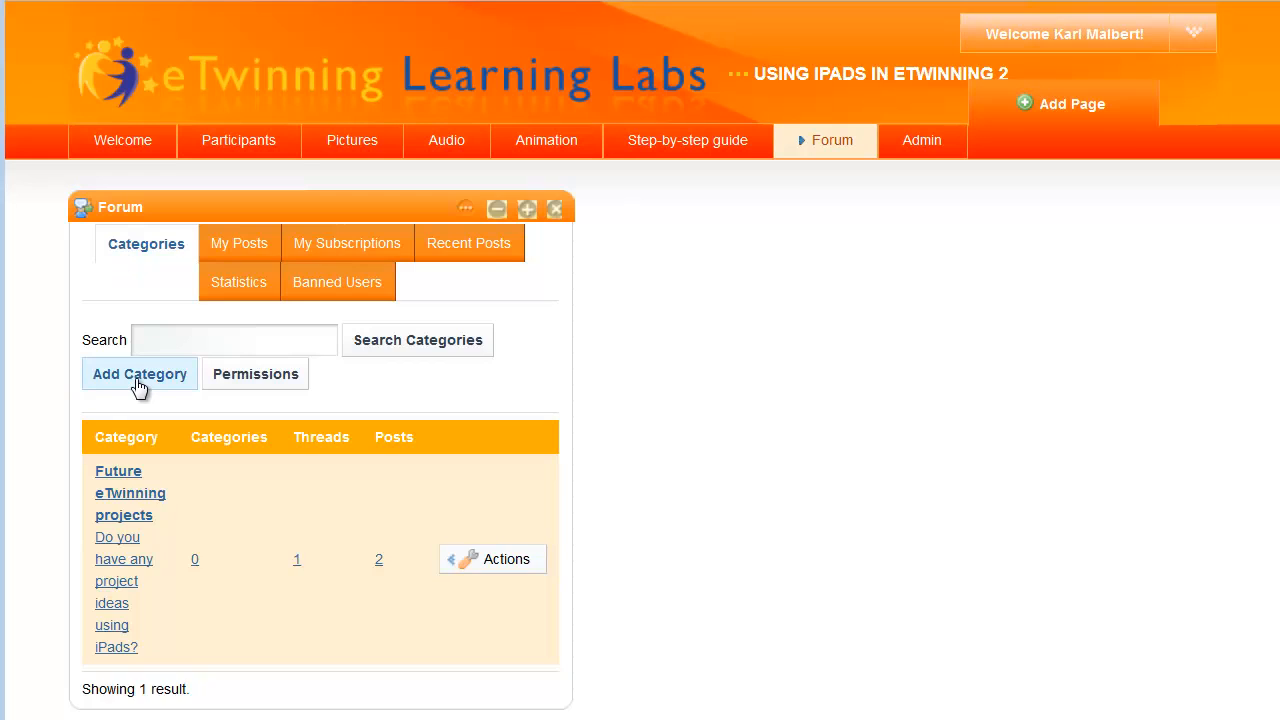
Create public category 'Useful apps for education?' described as a list of educational apps.
left_click(139, 373)
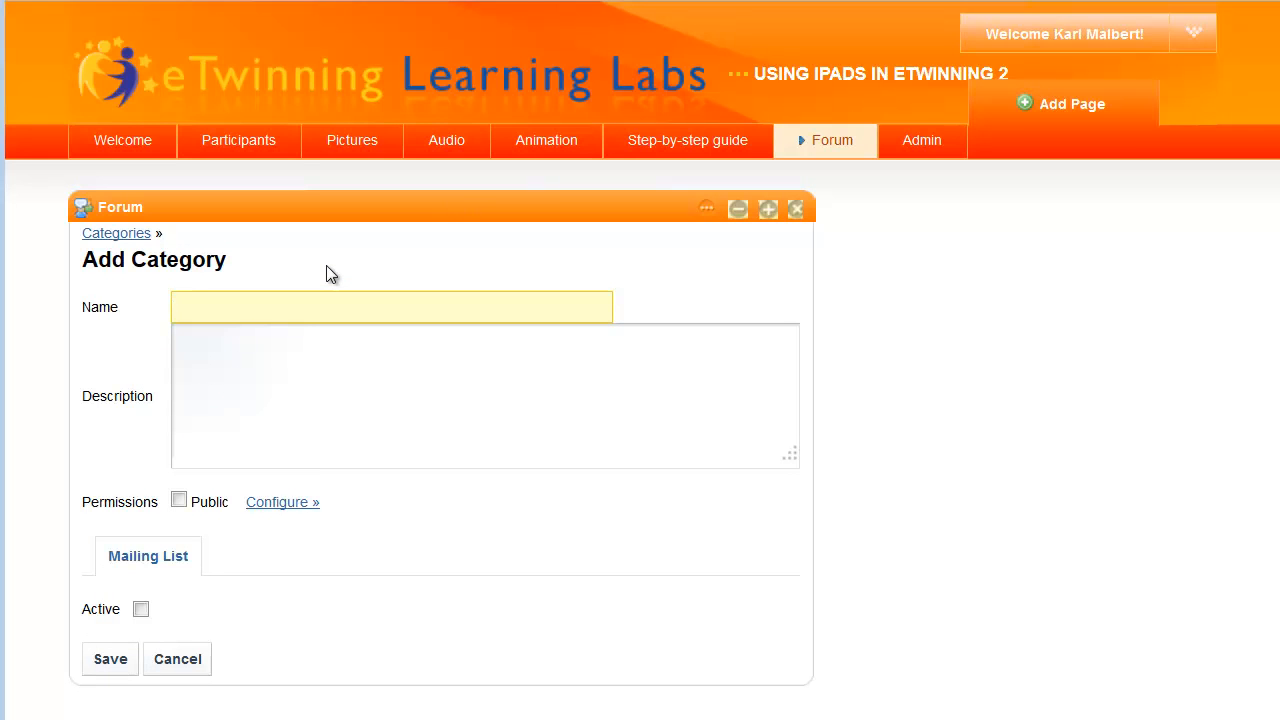
type("Useful apps for education?")
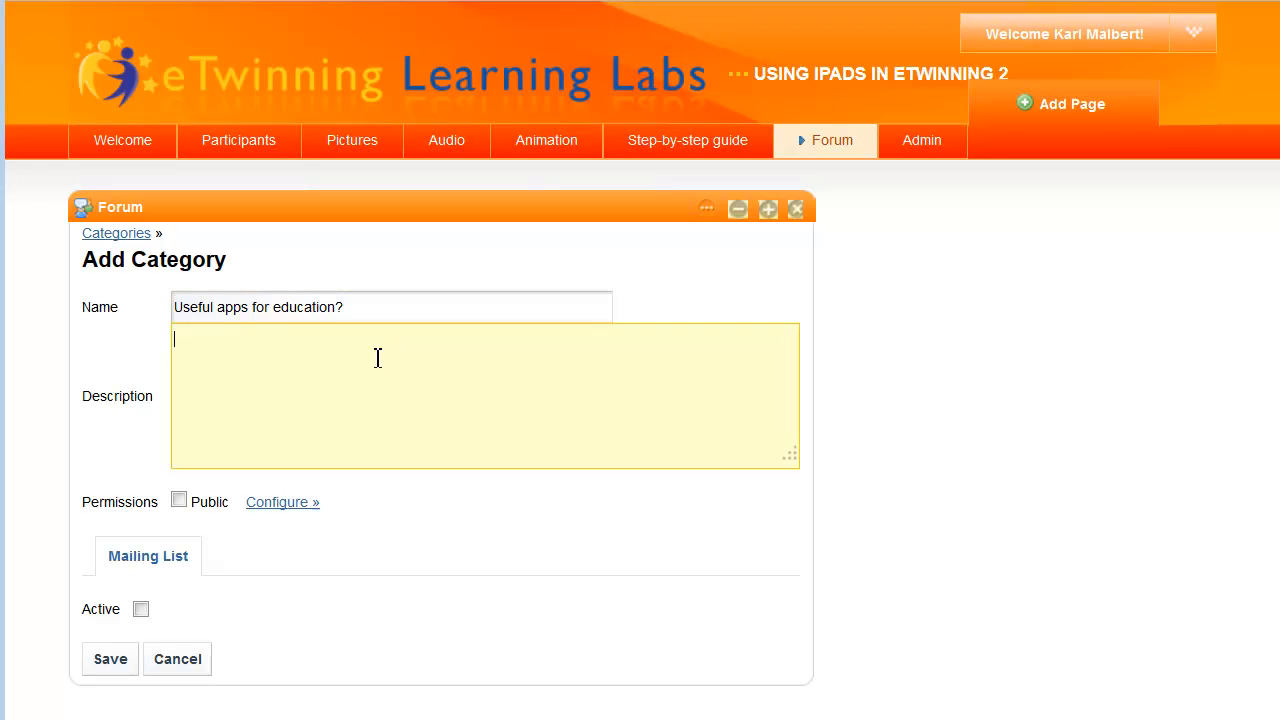
type("Here we can list useful apps for education. lo")
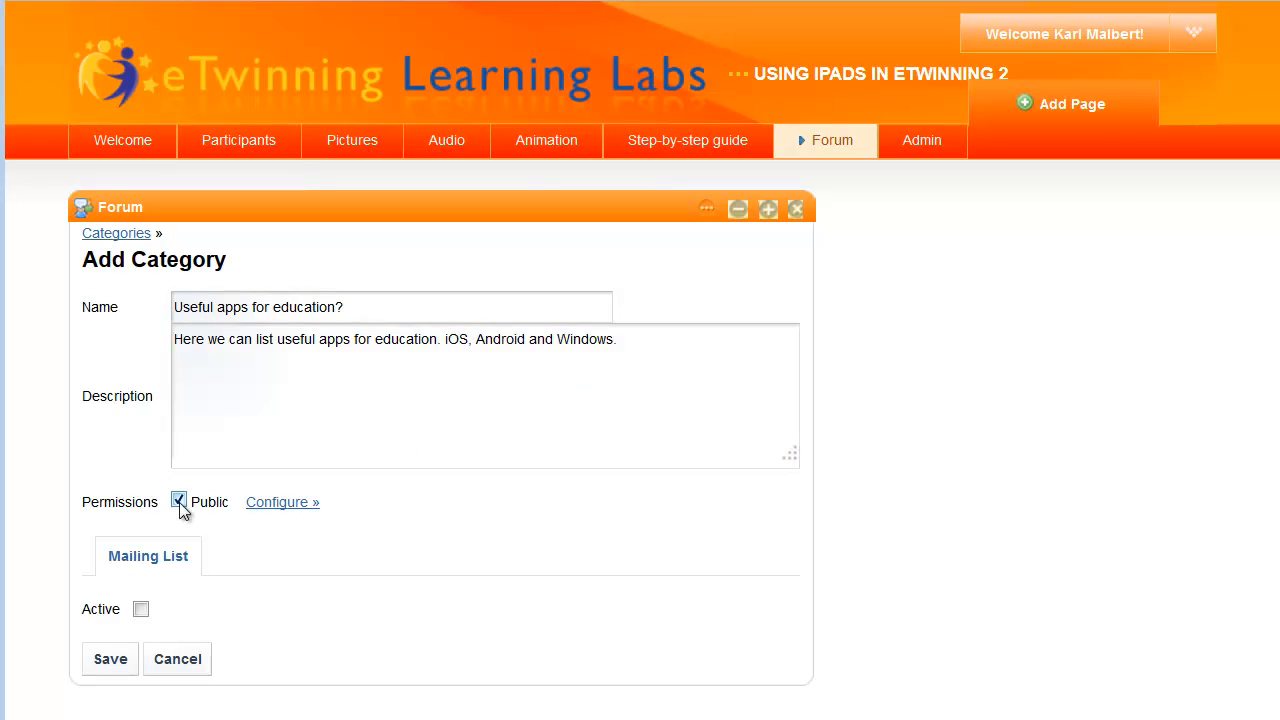
left_click(110, 659)
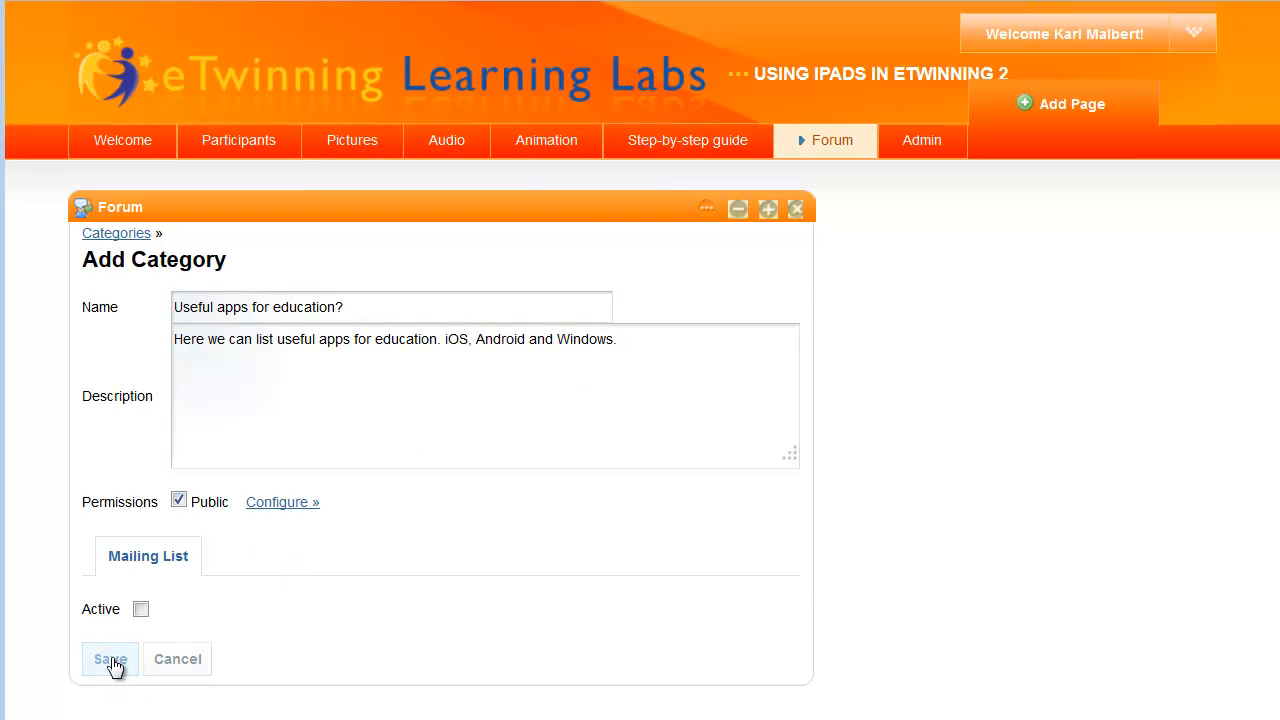
left_click(109, 659)
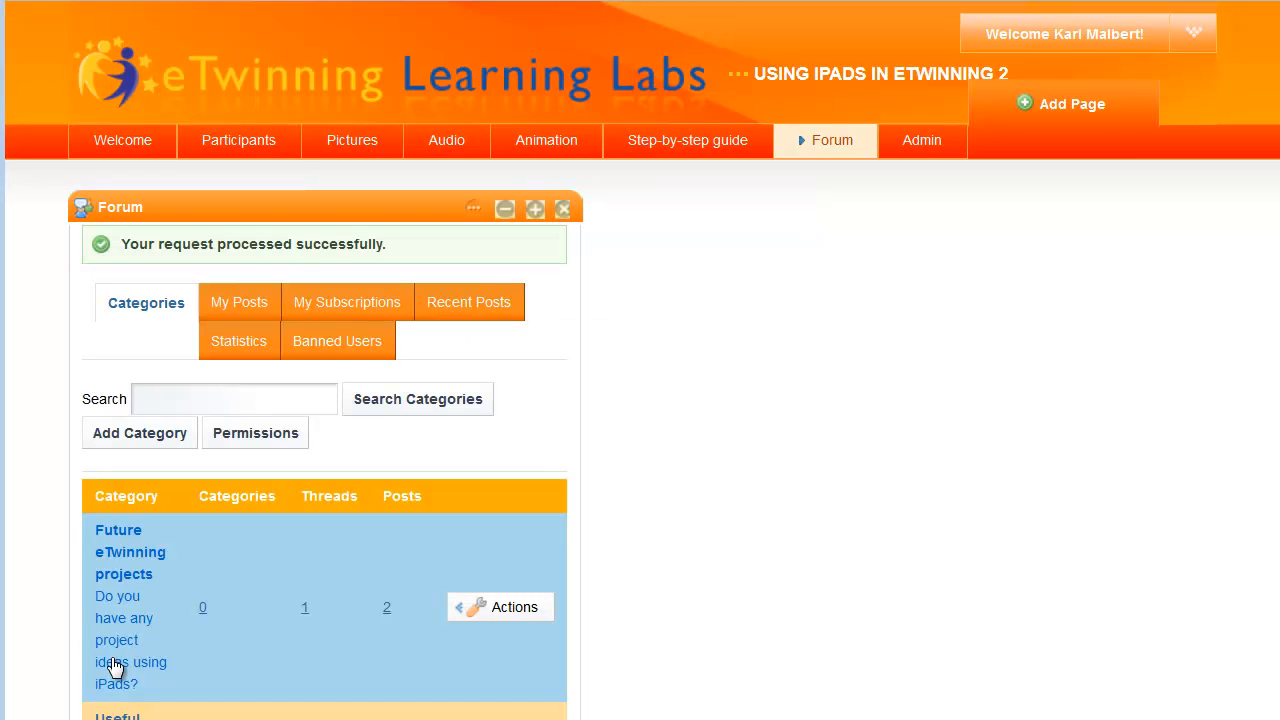